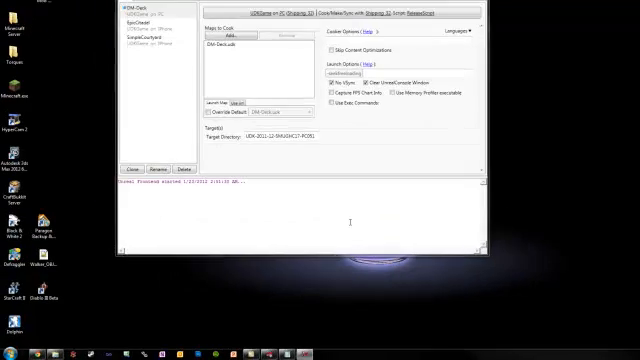
Launch Unreal Frontend from the Start menu's UDK-2011-12 Tools folder
left_click(12, 346)
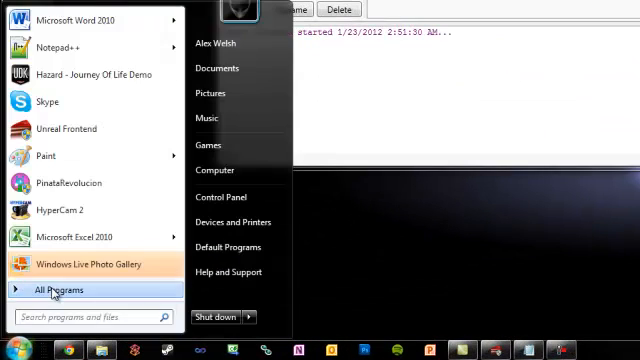
left_click(65, 289)
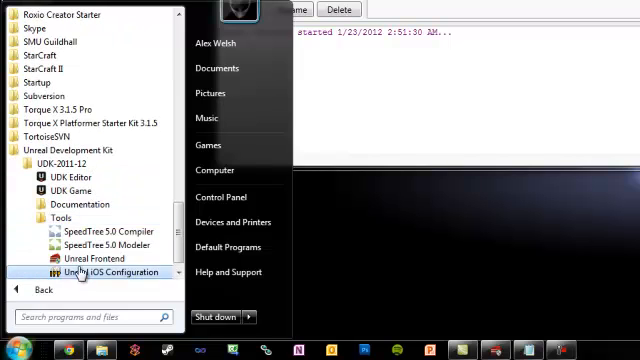
left_click(106, 271)
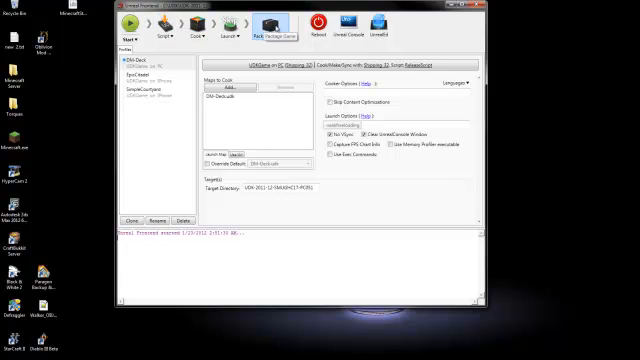
Look at the EpicCitadel profile, then open DM-Deck's game, platform and configuration selector
left_click(228, 33)
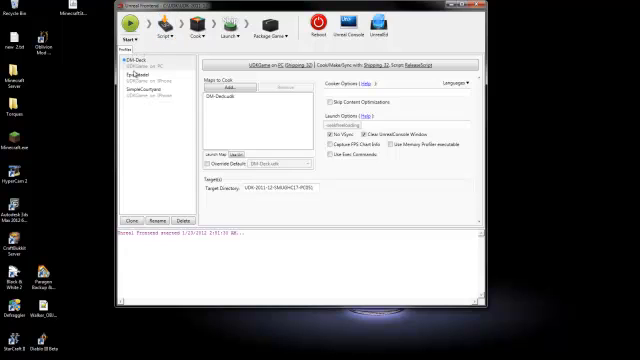
left_click(133, 73)
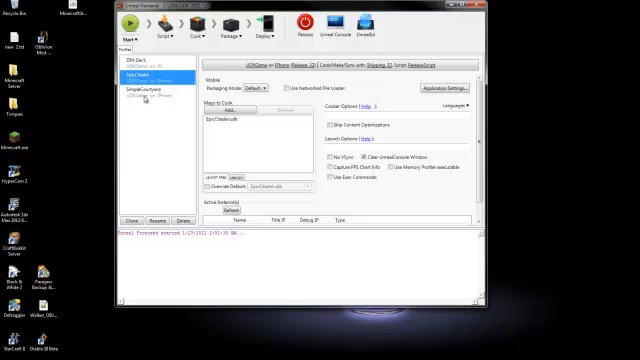
left_click(135, 63)
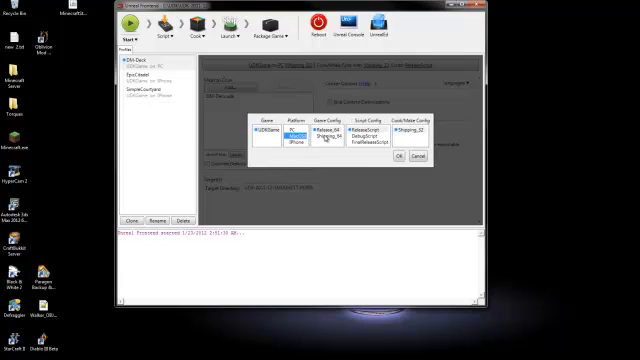
Cancel the configuration choices, then browse the available maps without adding any besides DM-Deck.udk
left_click(372, 138)
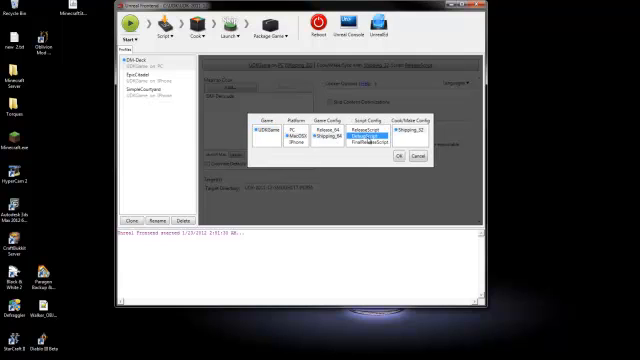
left_click(399, 157)
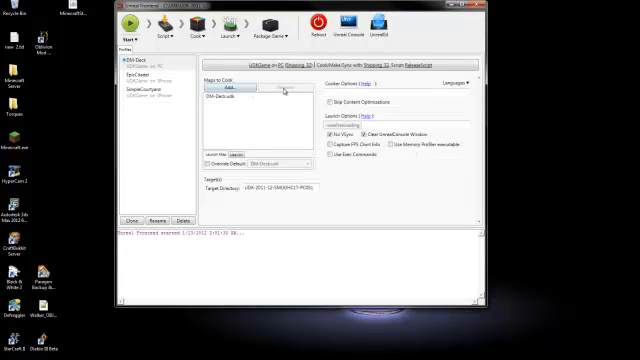
left_click(244, 89)
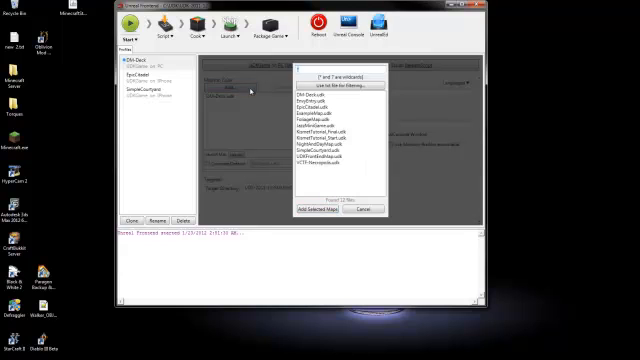
left_click(337, 136)
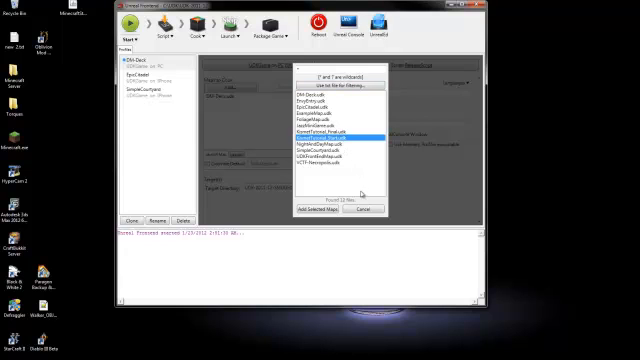
left_click(323, 210)
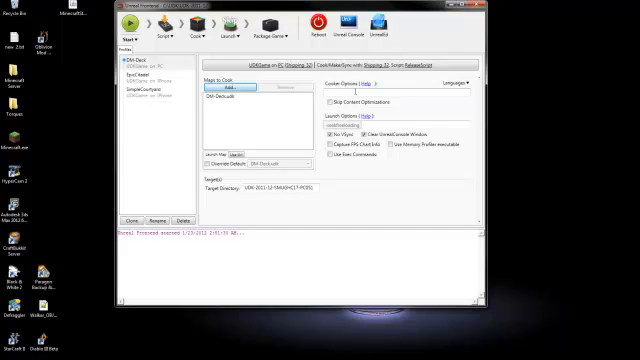
left_click(458, 82)
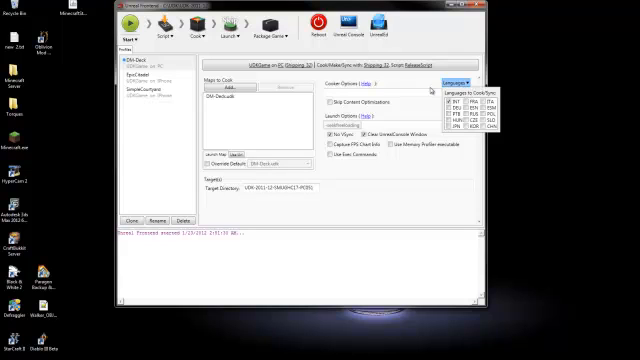
left_click(457, 82)
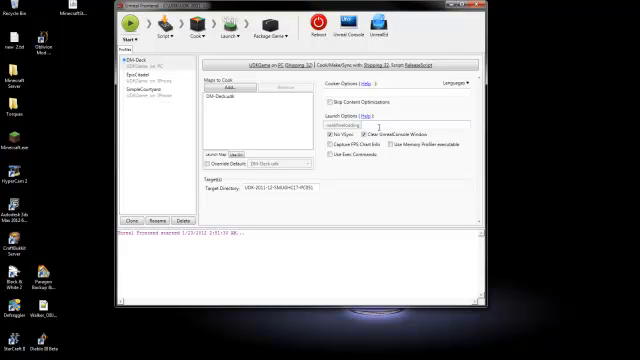
mouse_move(338, 135)
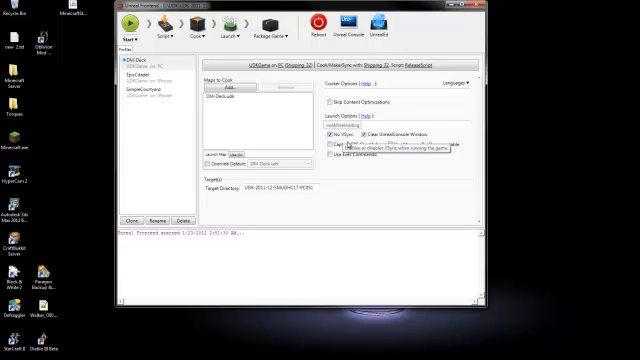
mouse_move(390, 138)
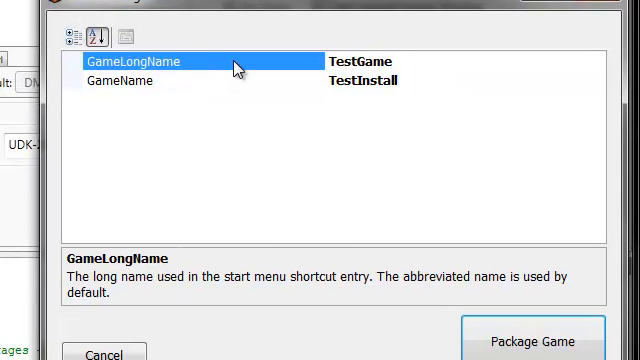
mouse_move(341, 61)
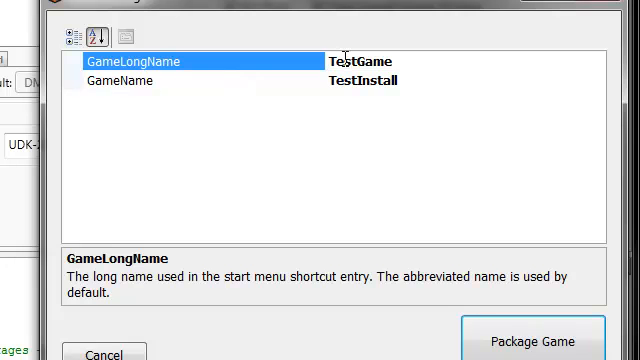
Check the GameName setting and start packaging the TestGame / TestInstall installer
left_click(130, 81)
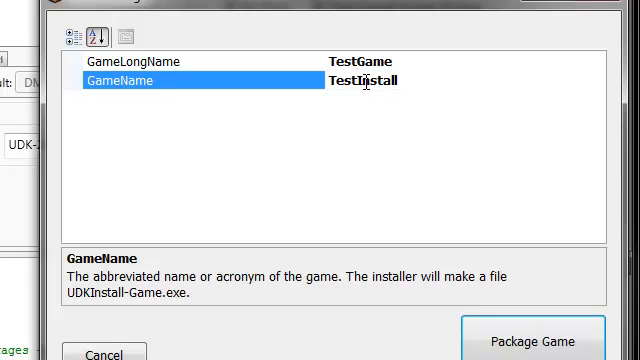
mouse_move(500, 162)
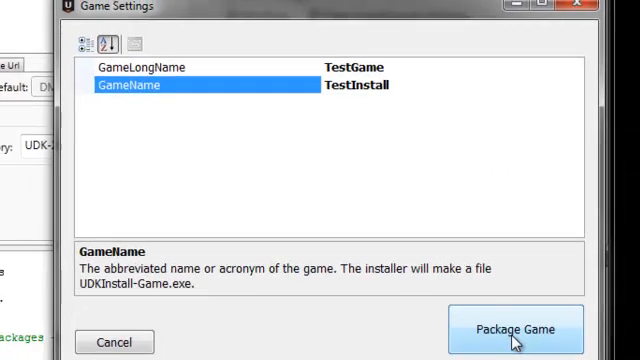
left_click(516, 326)
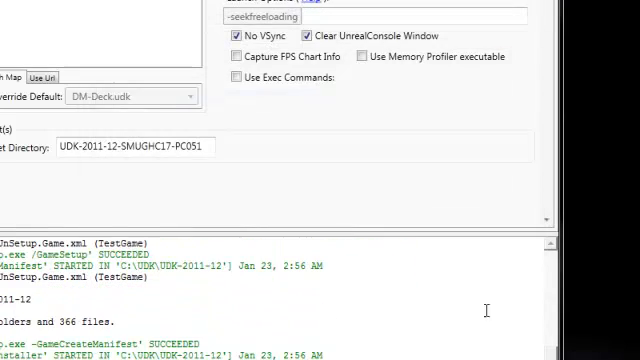